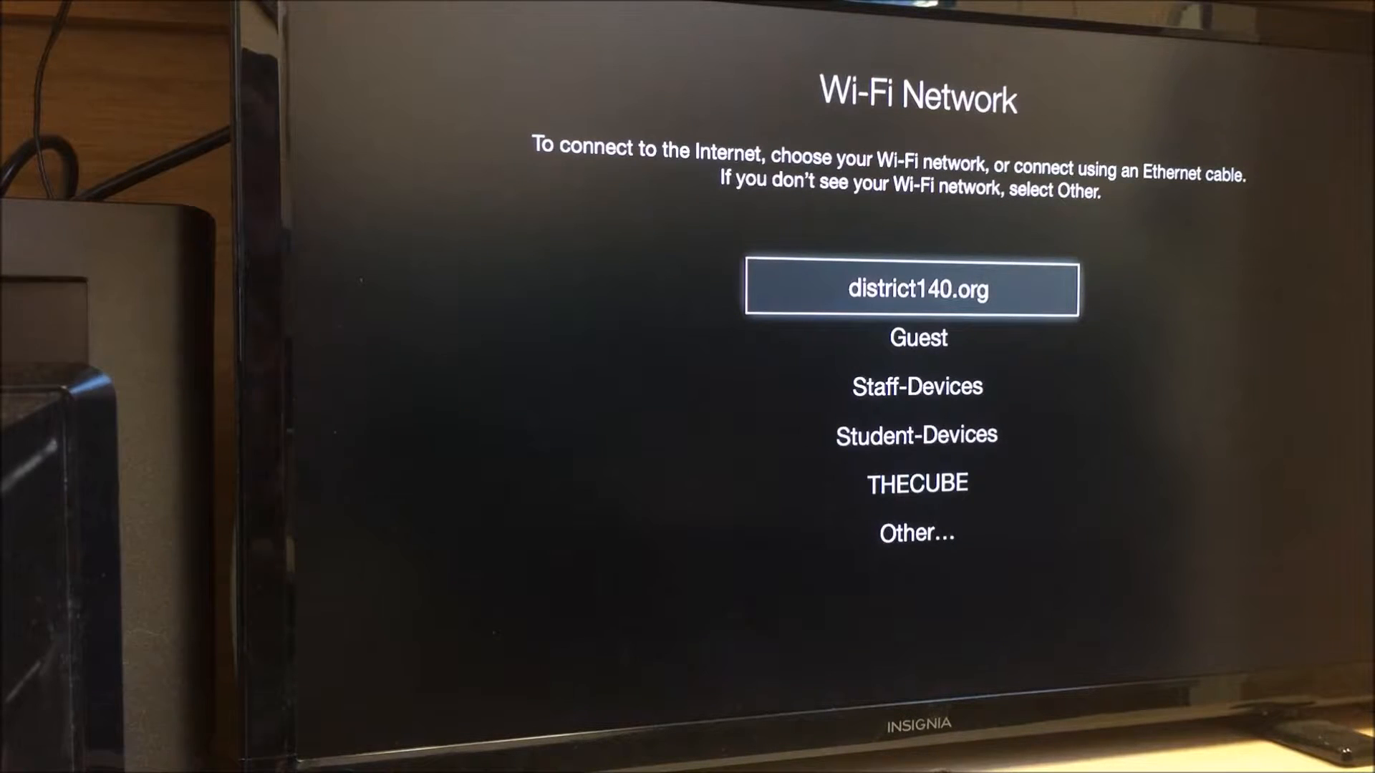
Step: Join the Apple TV to the Guest Wi-Fi network and submit its password
{"action": "key", "text": "Down"}
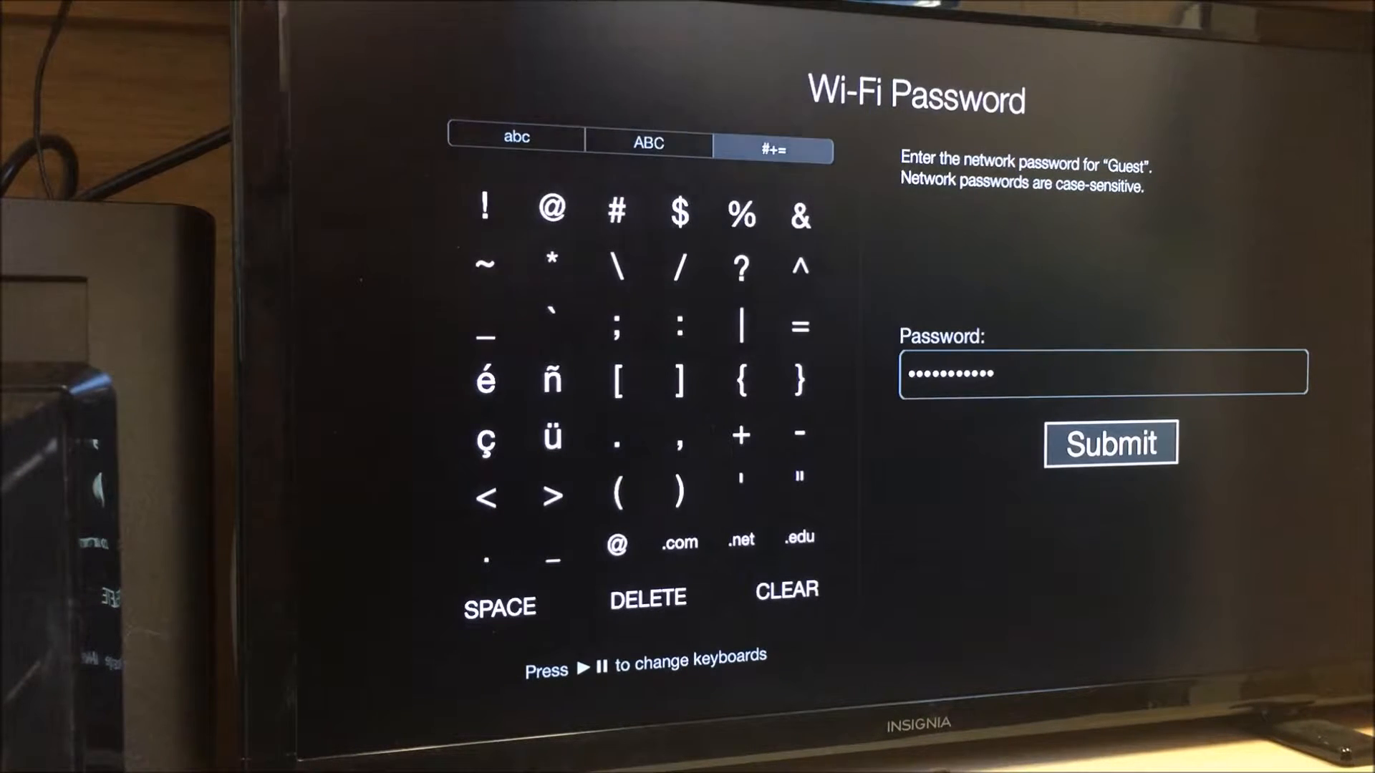
{"action": "left_click", "coordinate": [1111, 442]}
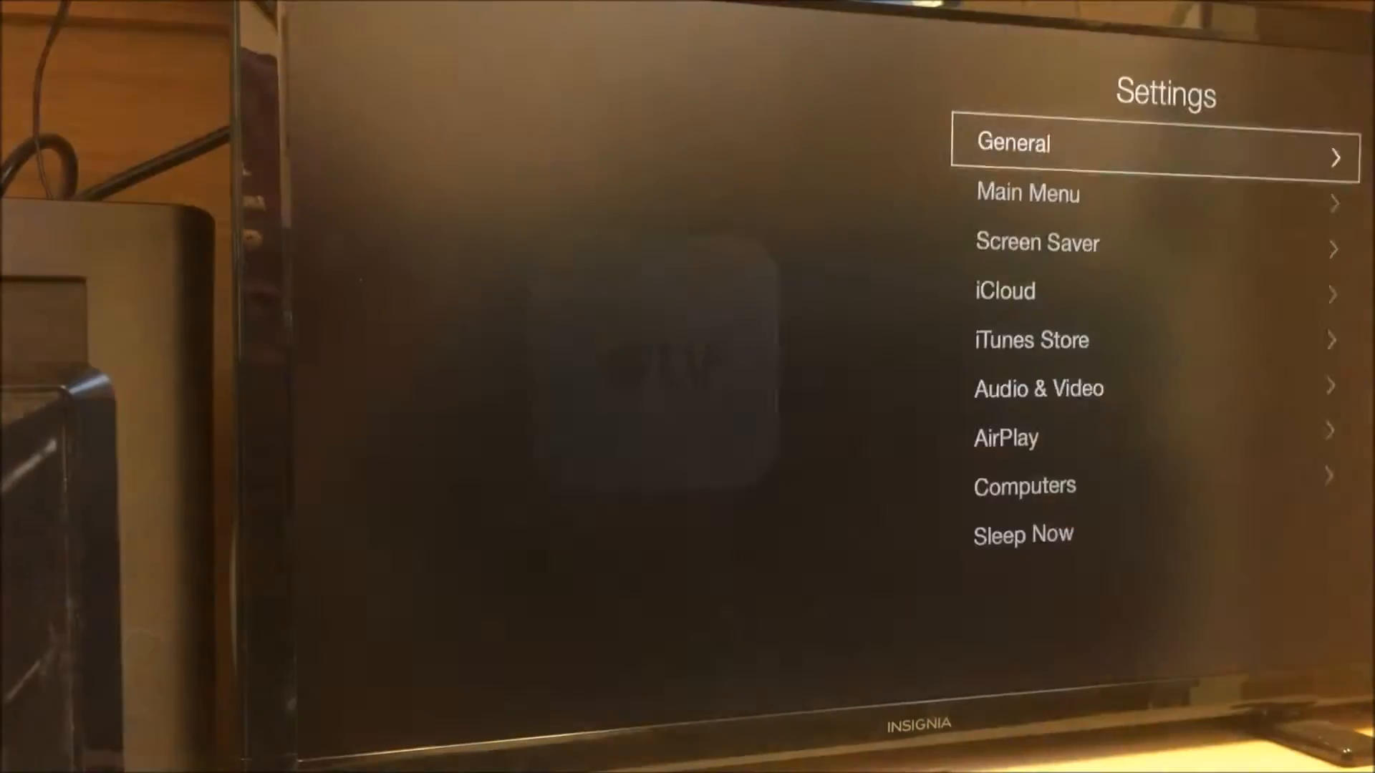
Step: Set the AirPlay name to Great Room Apple TV from the Apple TV Name list
{"action": "scroll", "scroll_direction": "down", "scroll_amount": 3}
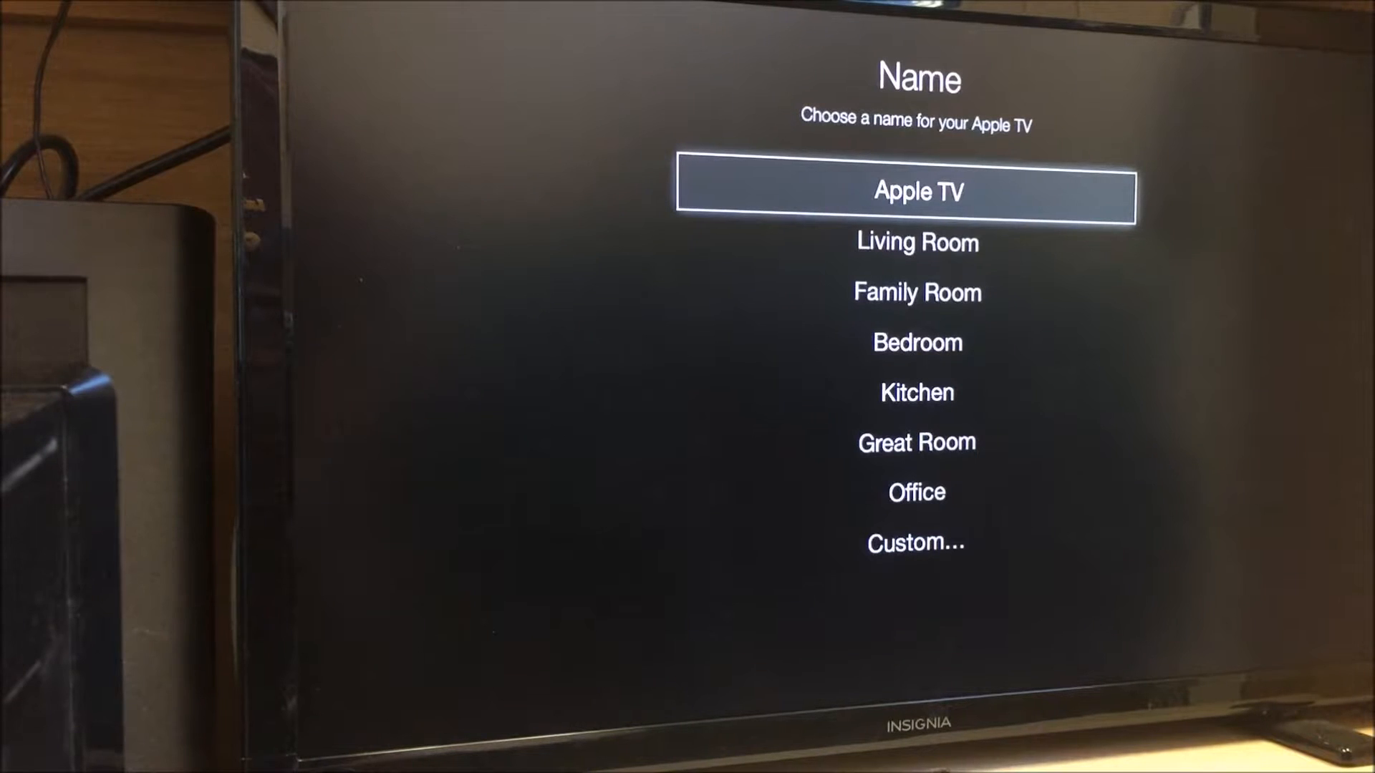
{"action": "scroll", "scroll_direction": "down", "scroll_amount": 3}
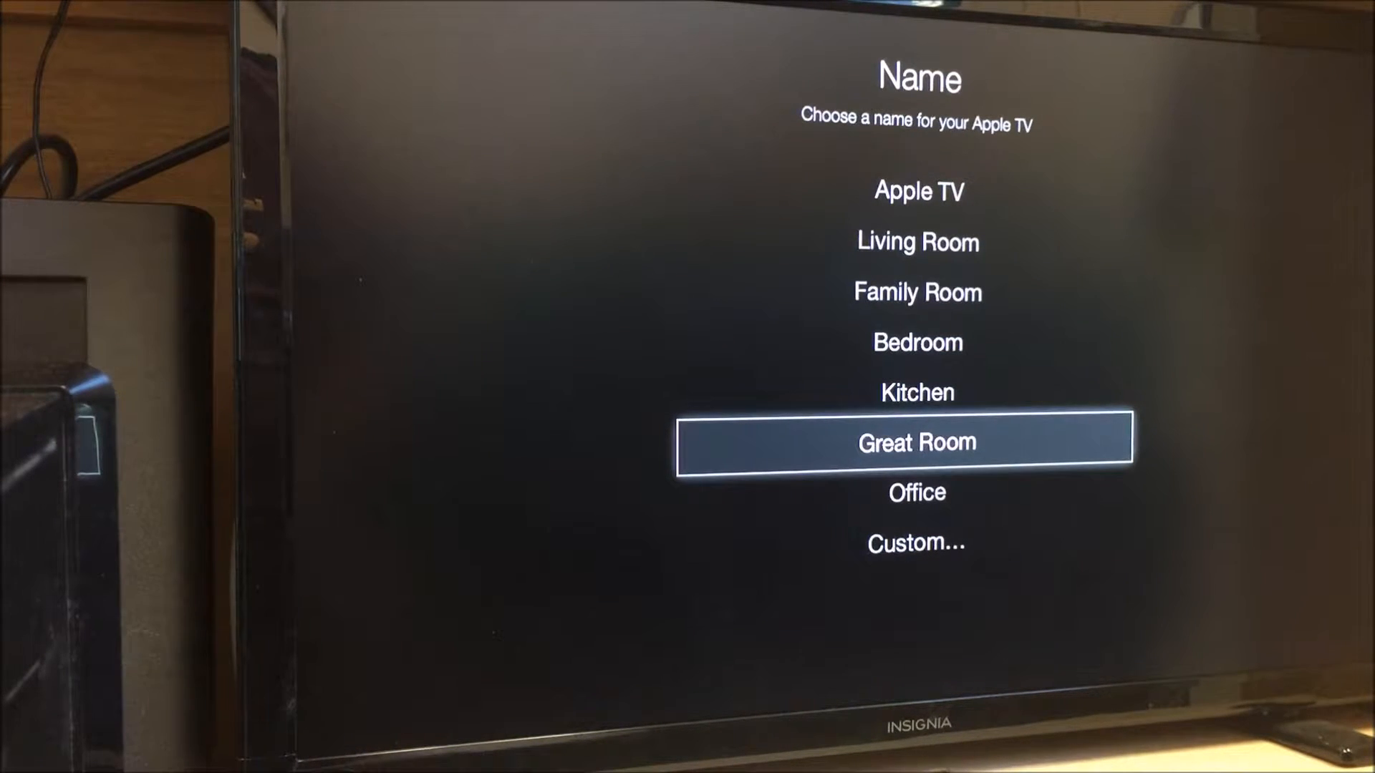
{"action": "left_click", "coordinate": [916, 441]}
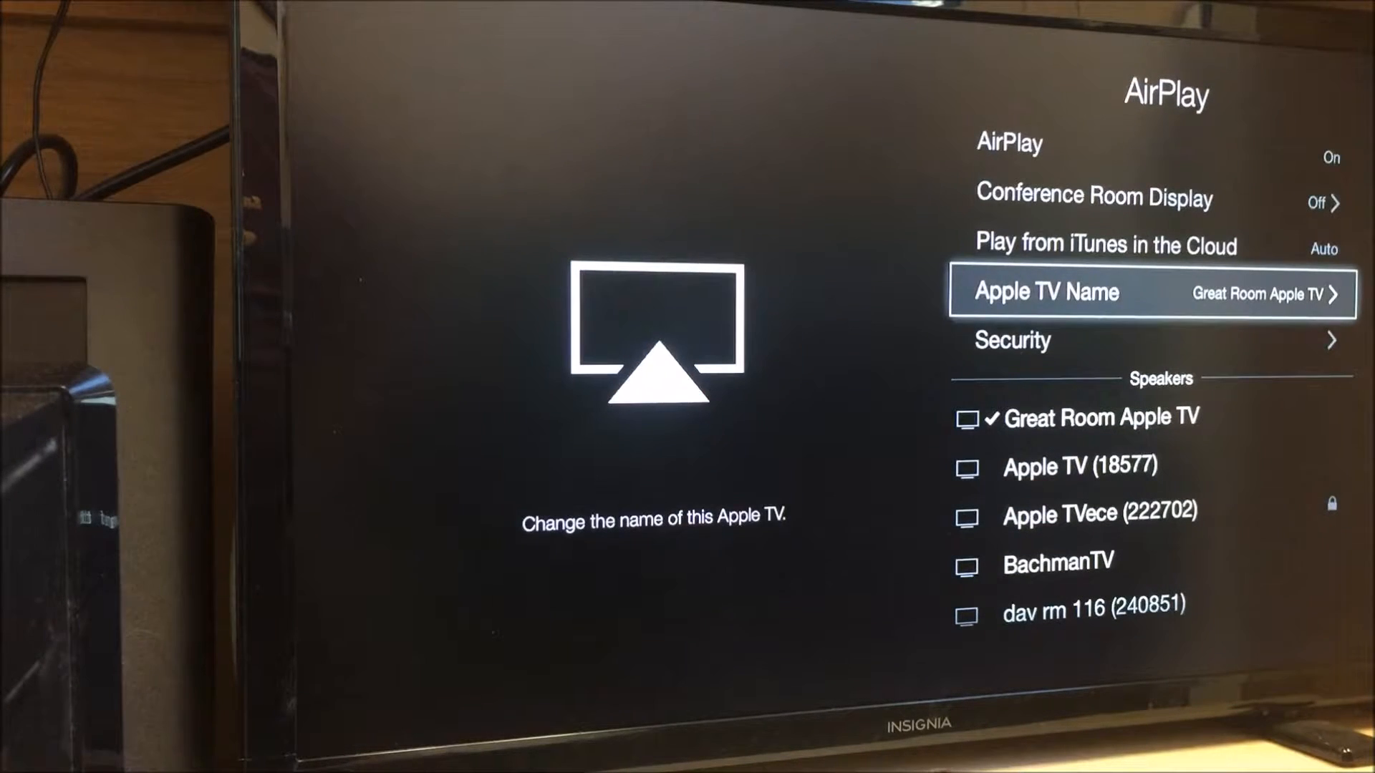
{"action": "left_click", "coordinate": [1012, 340]}
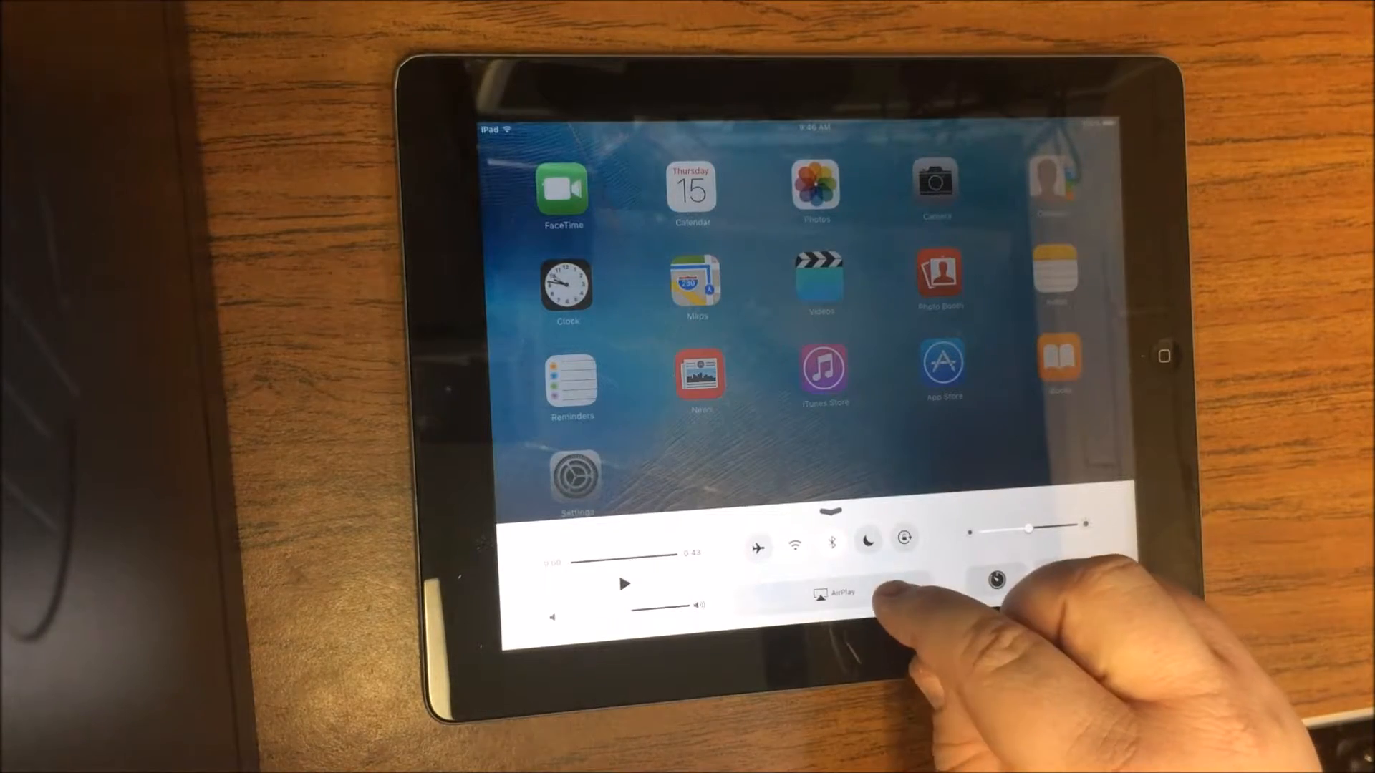
Step: Show the AirPlay device list in Control Center and scroll through nearby Apple TVs
{"action": "left_click", "coordinate": [830, 593]}
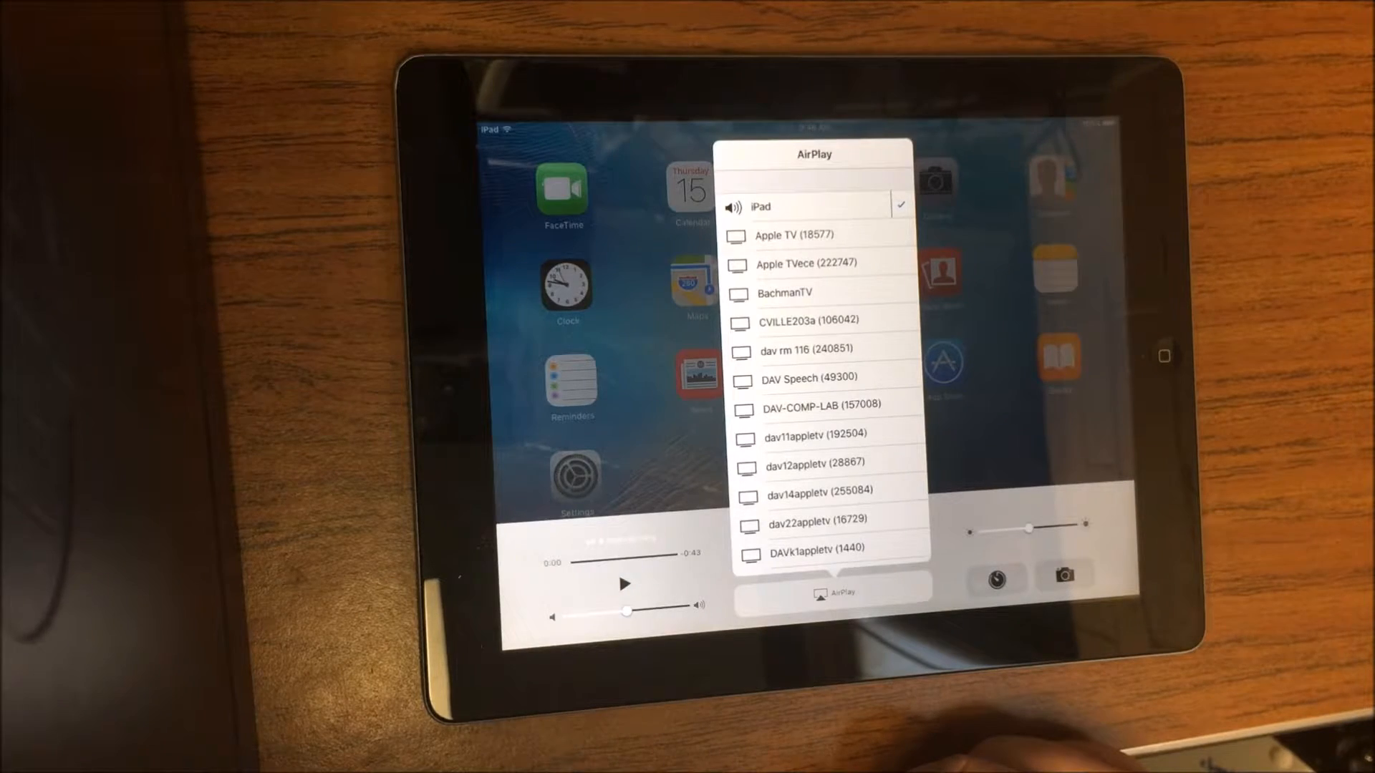
{"action": "scroll", "scroll_direction": "down", "scroll_amount": 3}
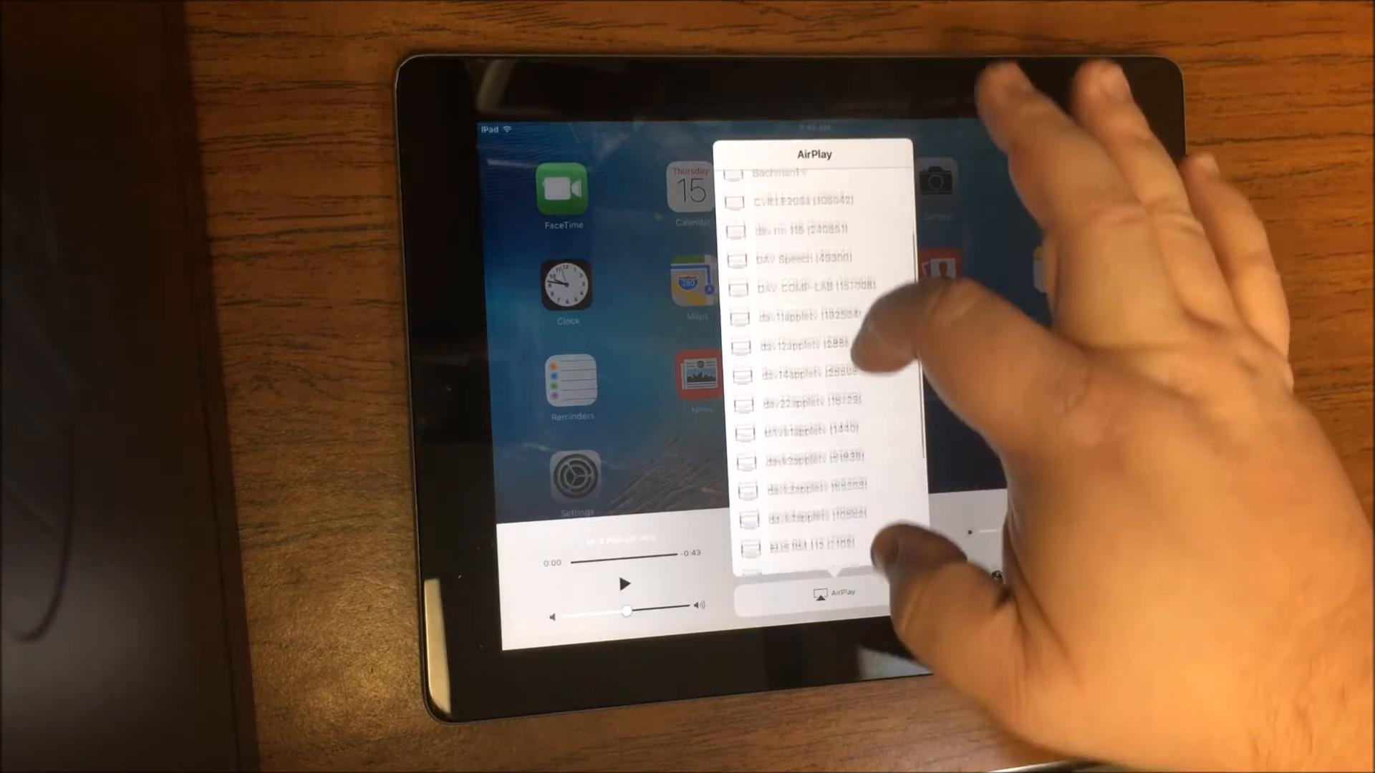
{"action": "scroll", "scroll_direction": "down", "scroll_amount": 3}
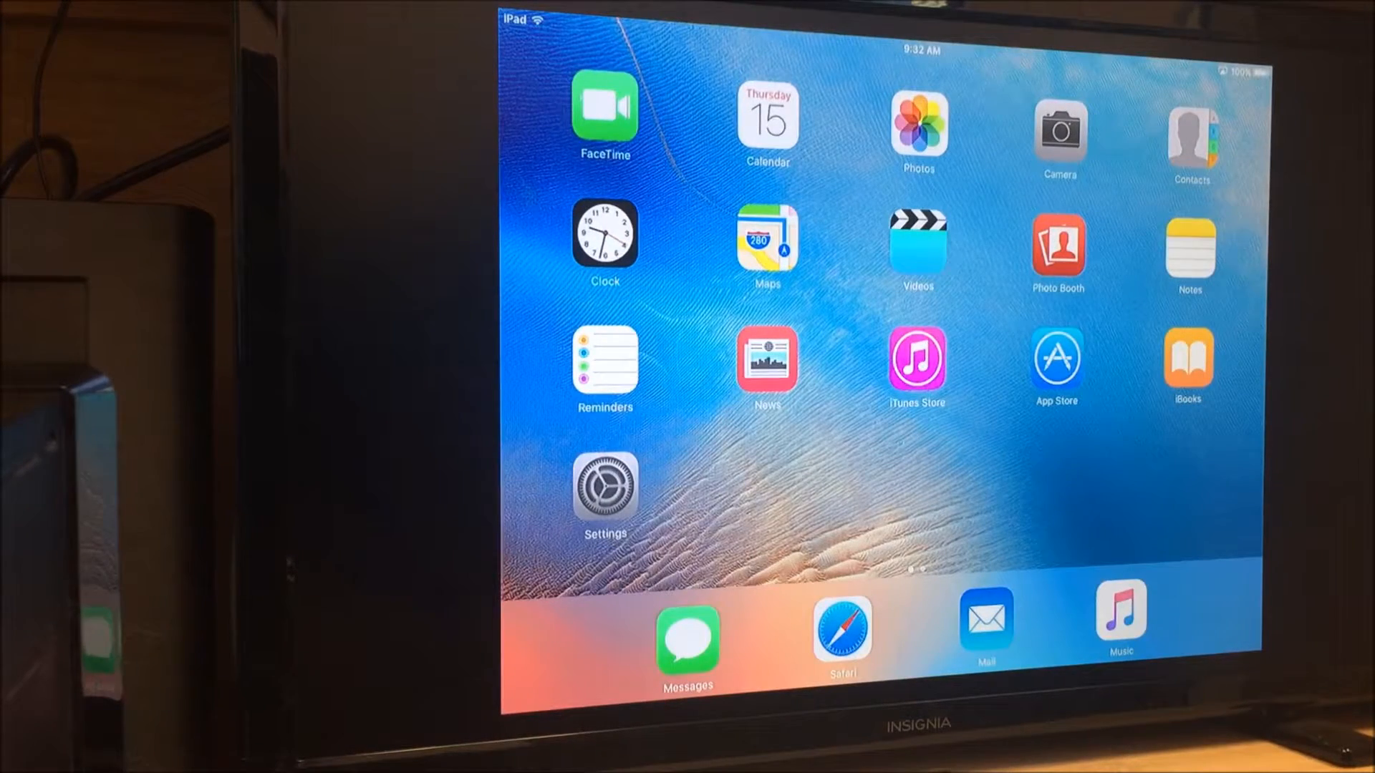
Step: Launch Safari on the iPad so it appears mirrored on the TV
{"action": "left_click", "coordinate": [841, 635]}
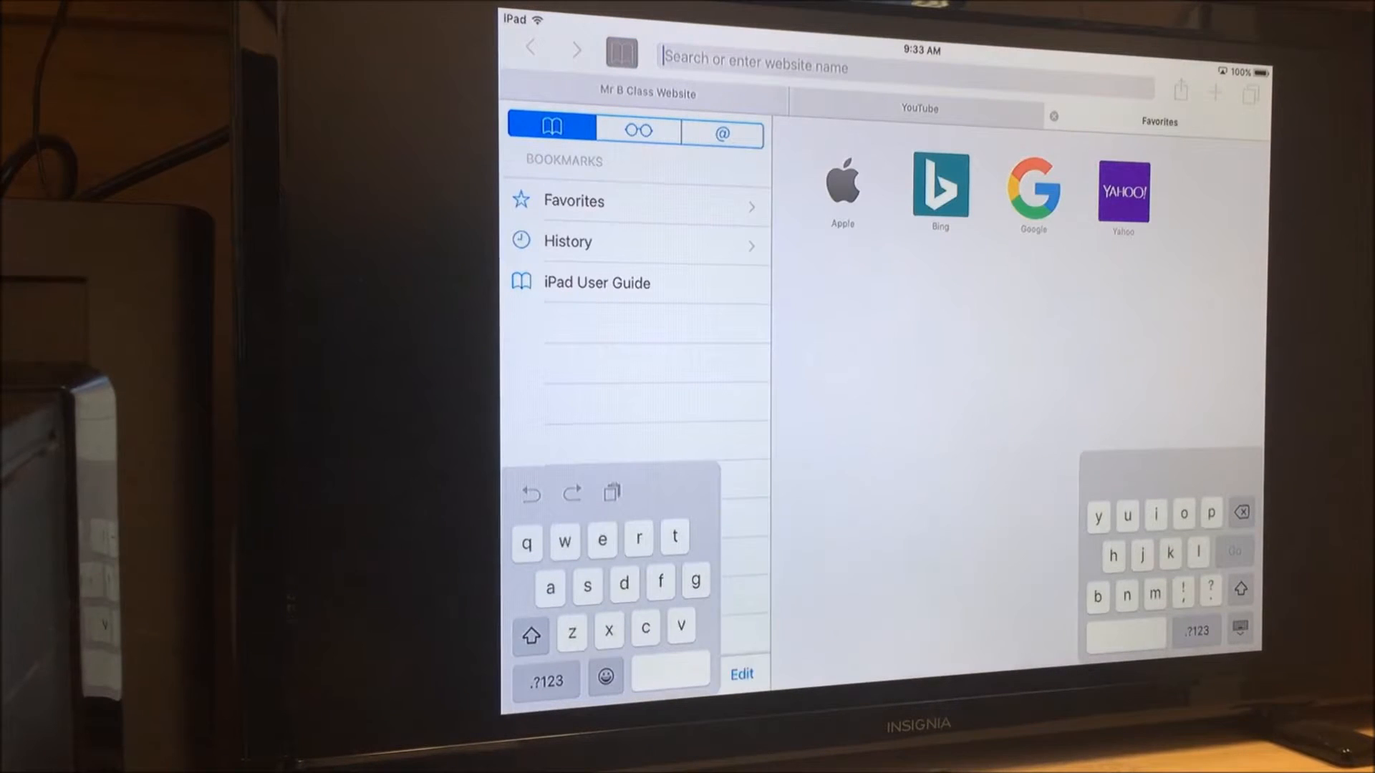
Step: Enter video.mrbwebsite.com in Safari's address bar to reach the class video site
{"action": "type", "text": "video.m"}
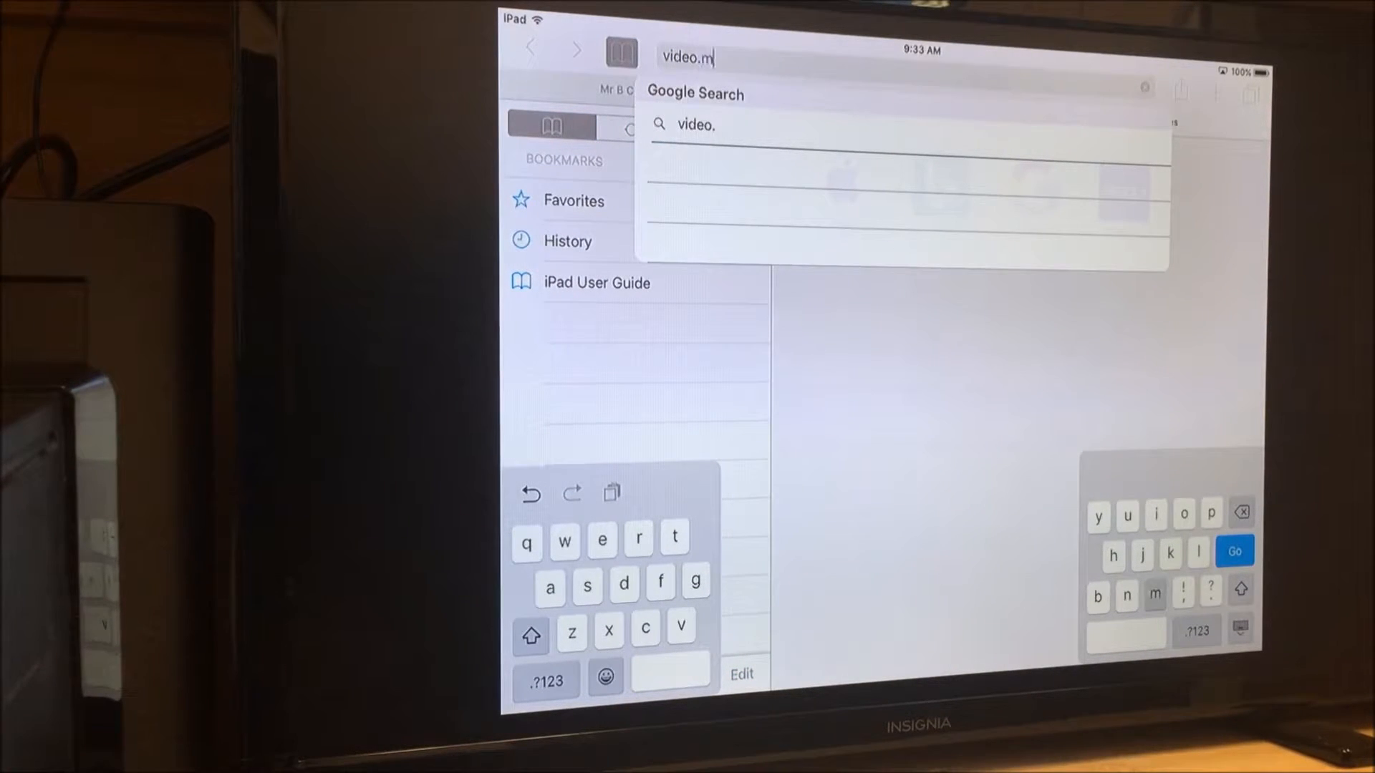
{"action": "type", "text": "bwebsite."}
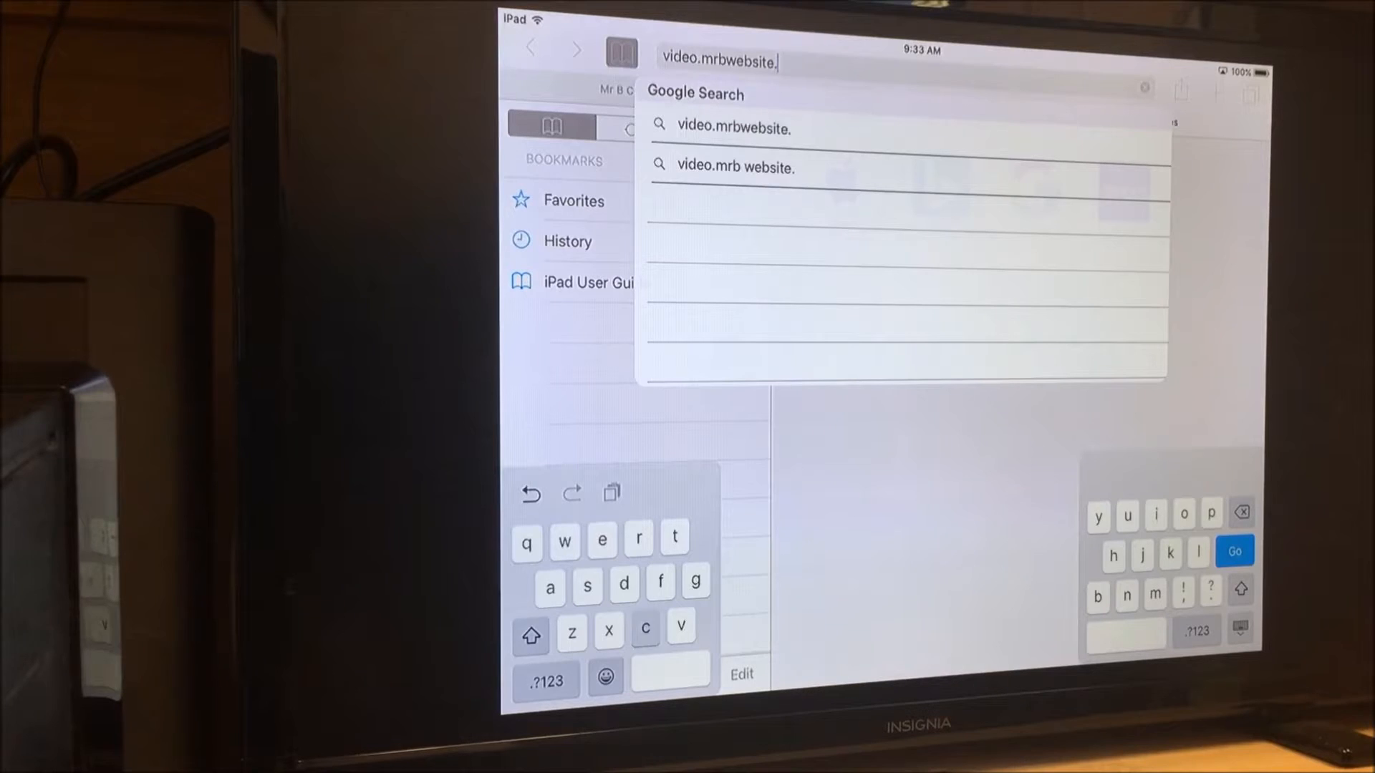
{"action": "type", "text": "com"}
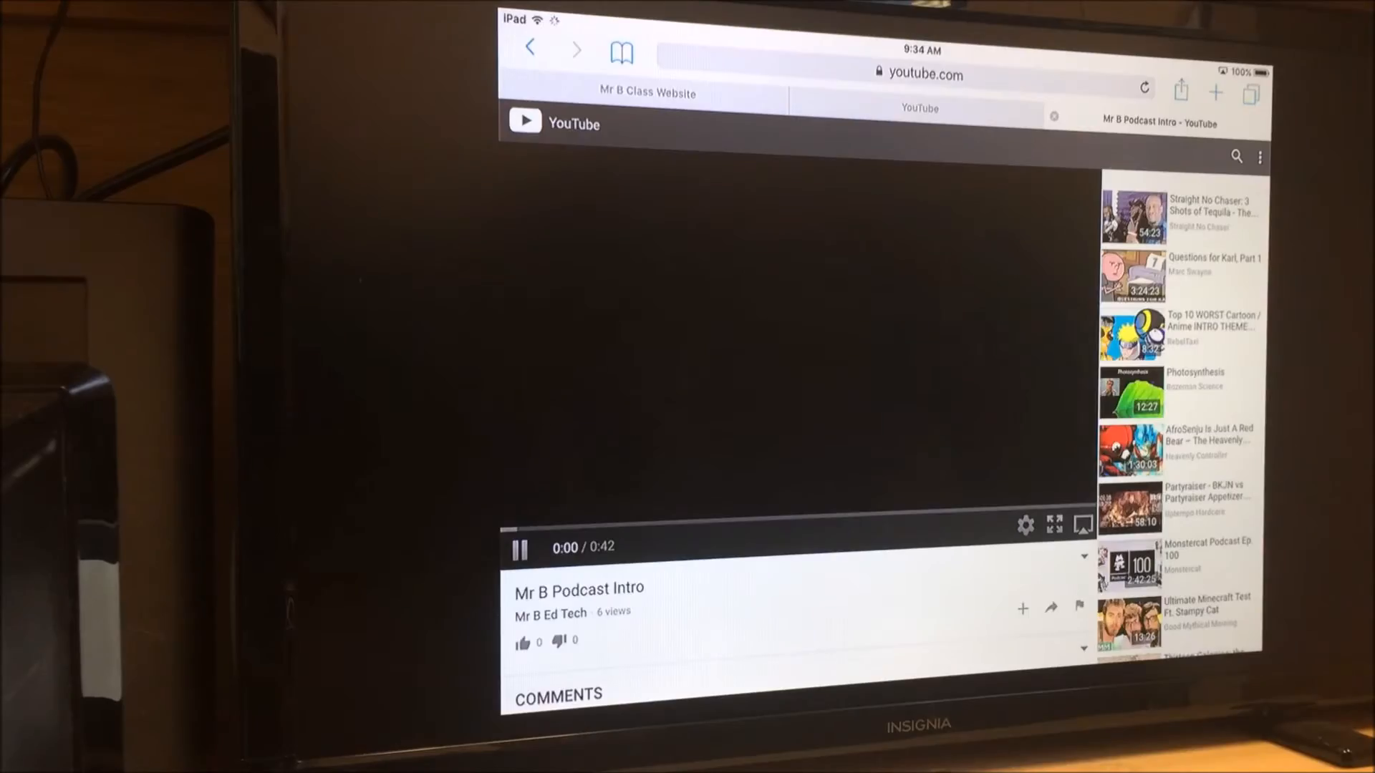
{"action": "left_click", "coordinate": [1055, 525]}
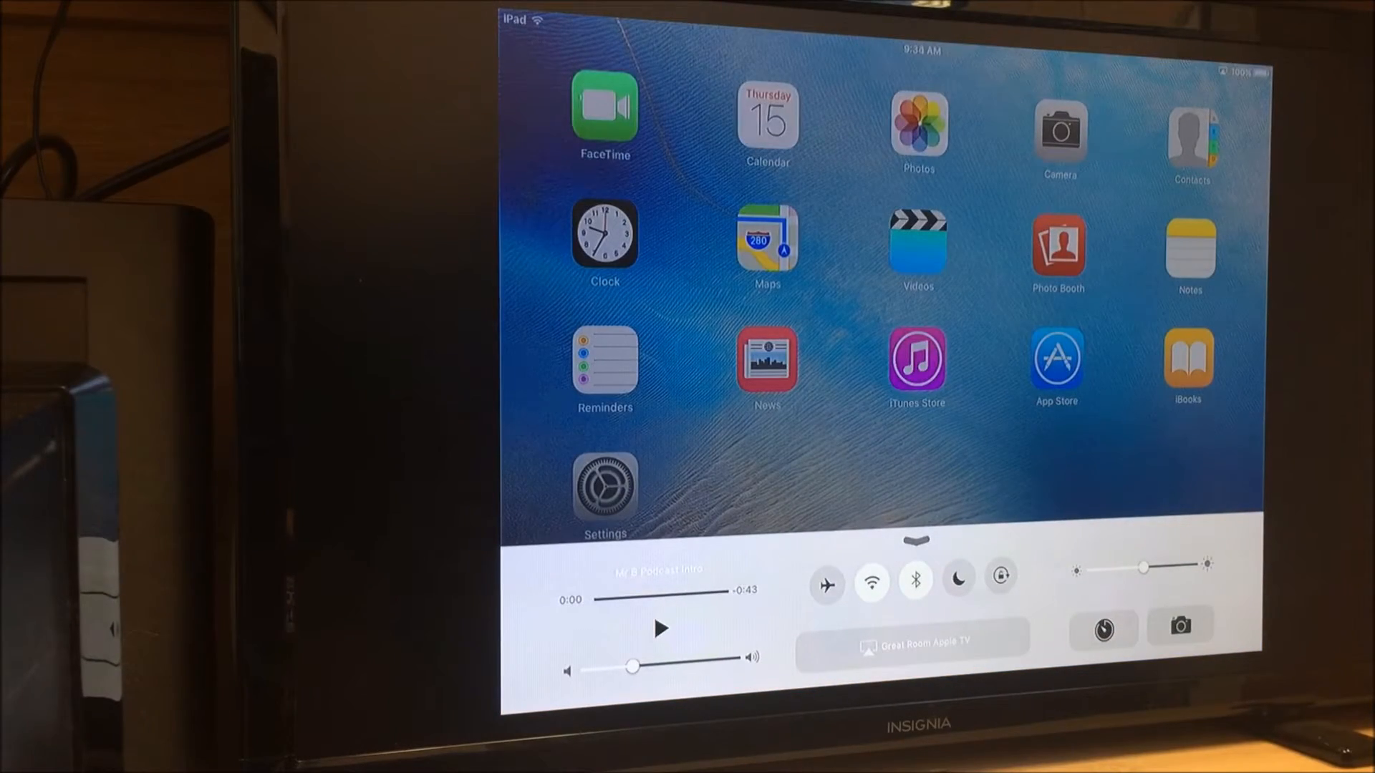
Step: Switch AirPlay output from Great Room Apple TV back to the iPad itself
{"action": "left_click", "coordinate": [912, 641]}
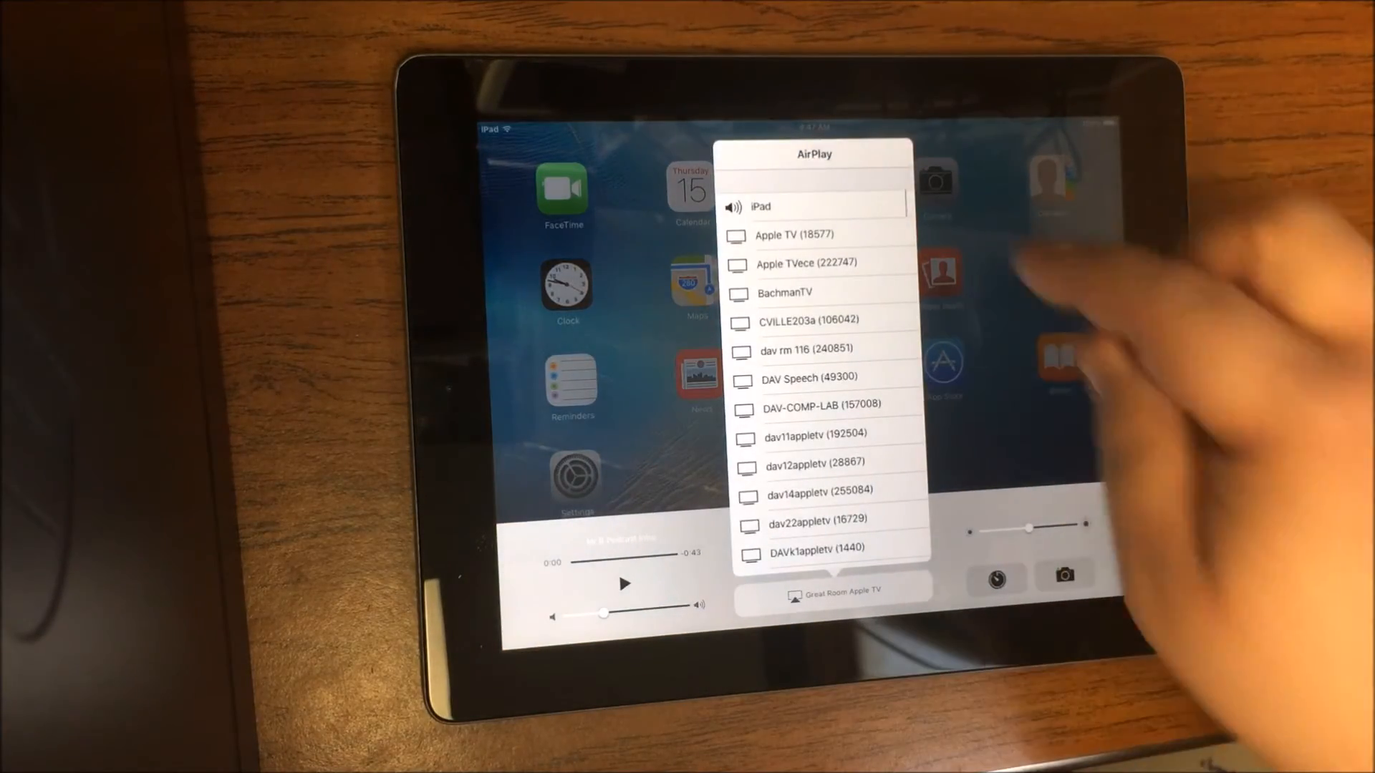
{"action": "left_click", "coordinate": [813, 206]}
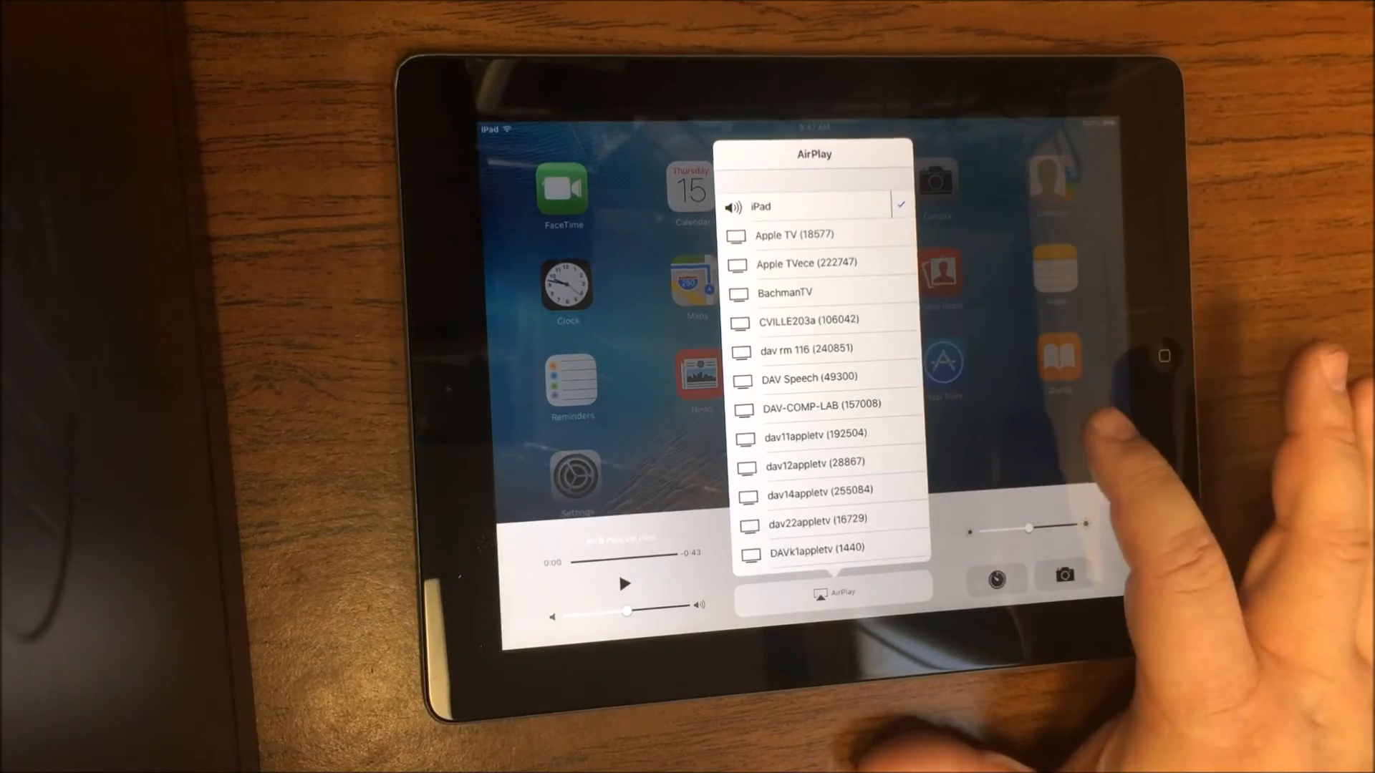